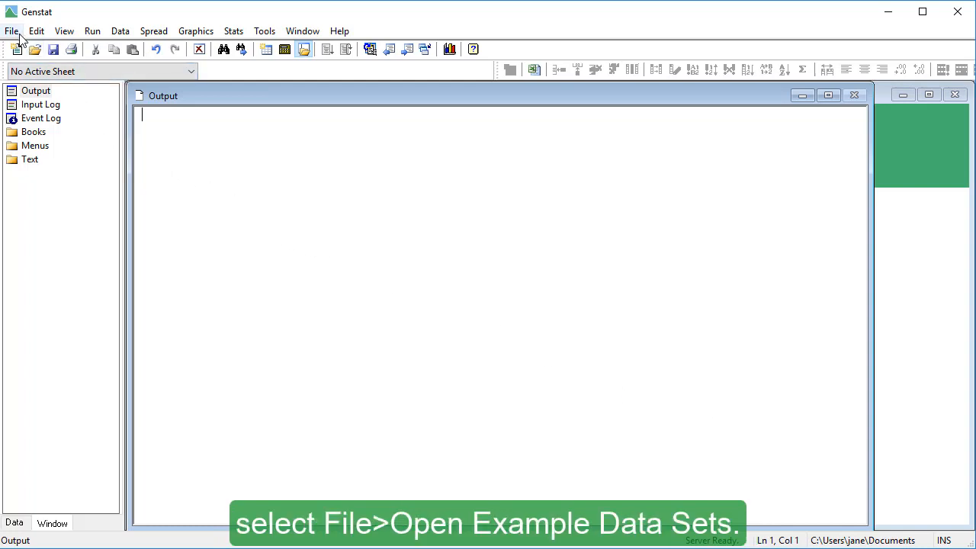
Open the Oats.gsh example data set by searching for 'oats.g' among example data sets
click(11, 31)
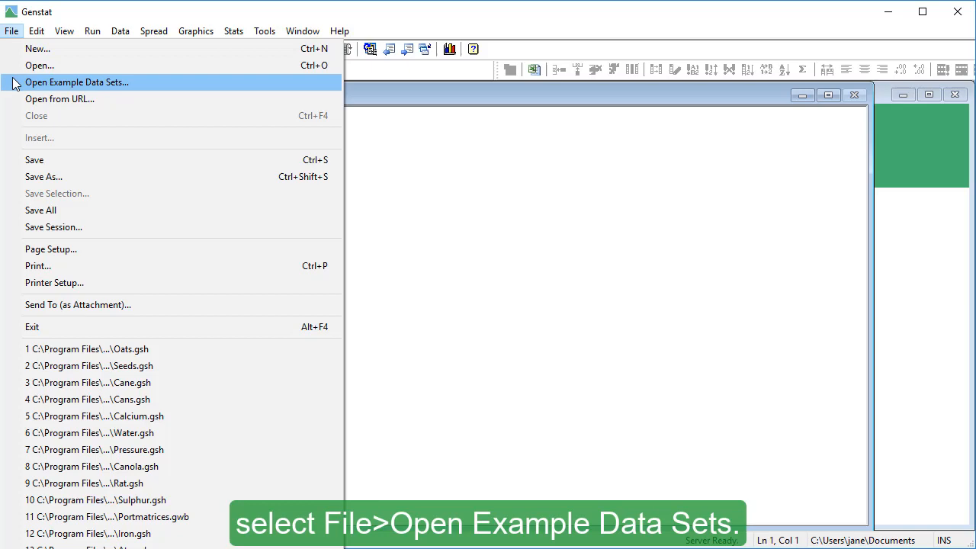
click(76, 82)
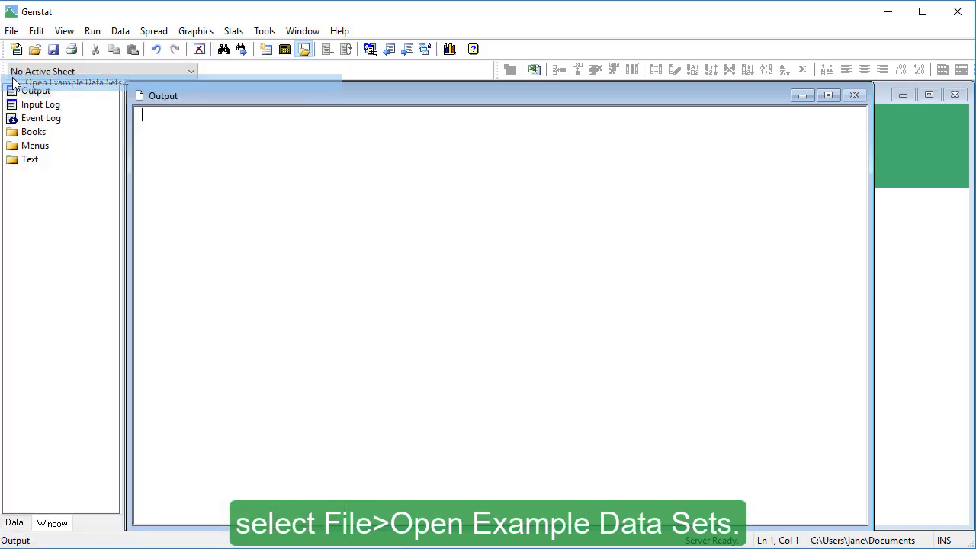
click(69, 81)
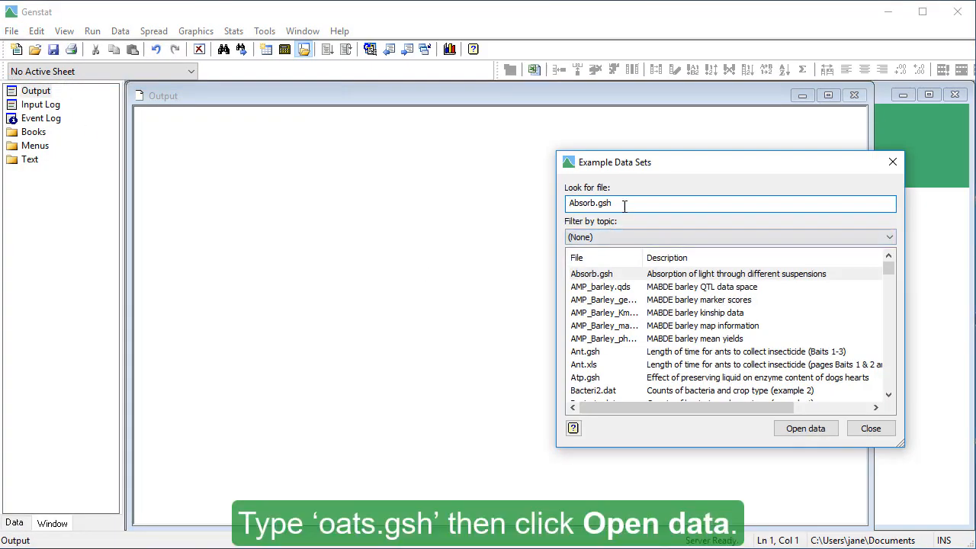
text(oats.g)
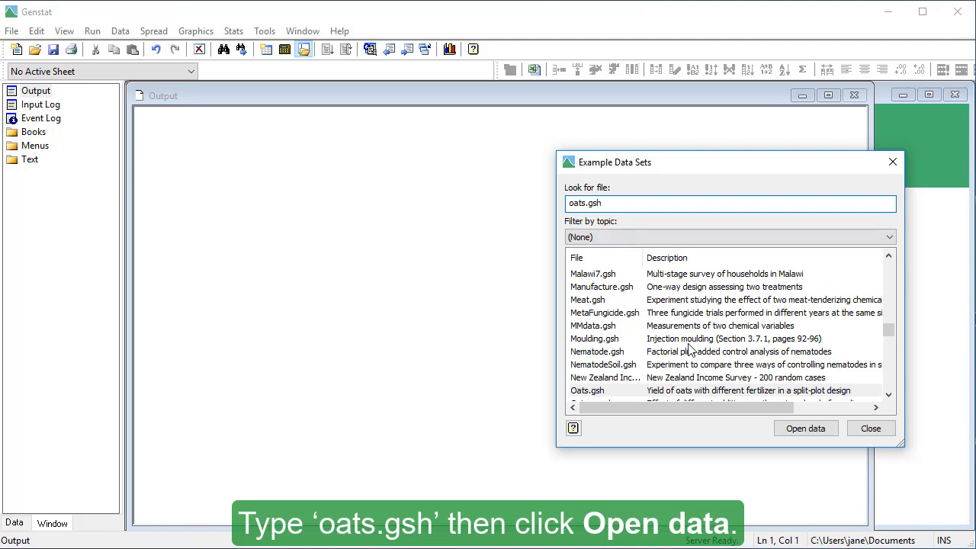
click(804, 428)
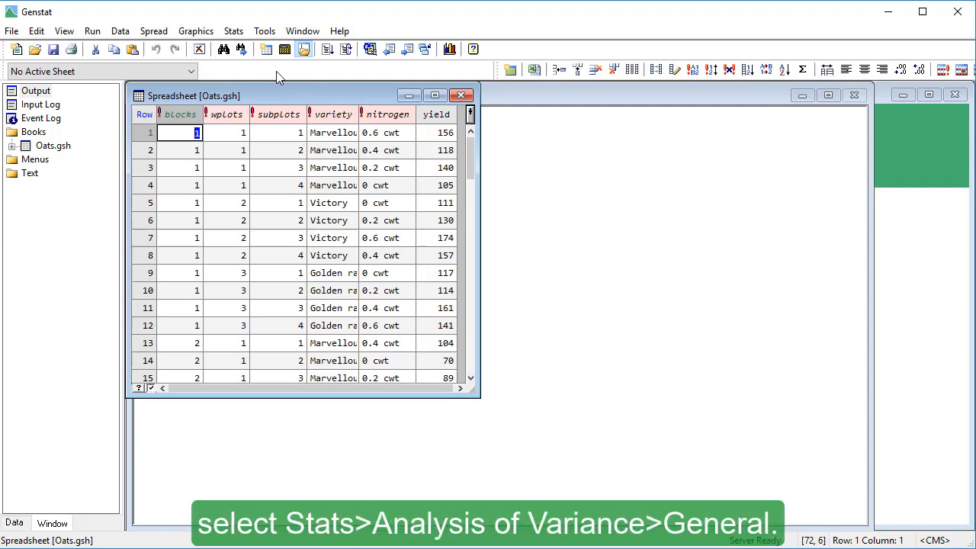
With the Oats spreadsheet loaded, open the Stats menu
click(233, 31)
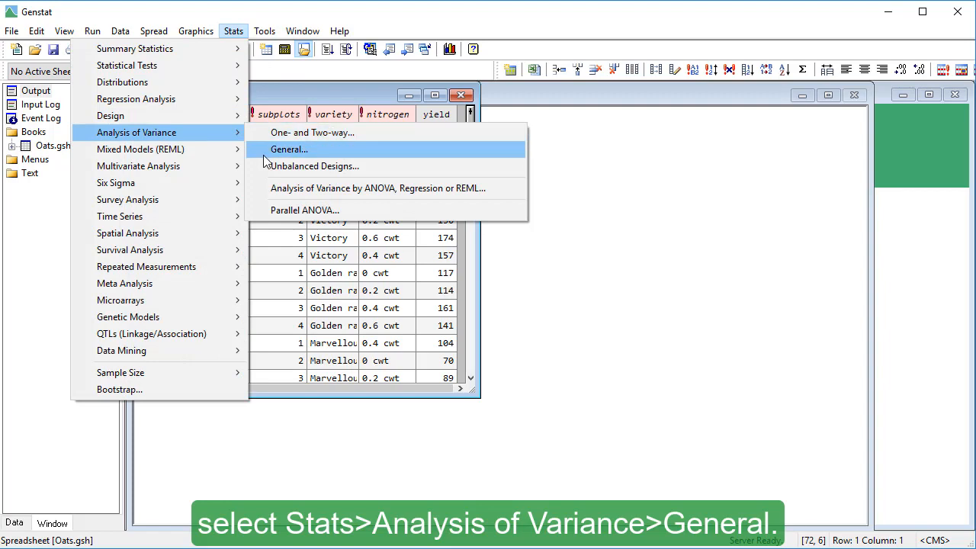
Run a General ANOVA with Split-Plot Design, yield by nitrogen*variety, blocks/wplots/subplots
click(288, 149)
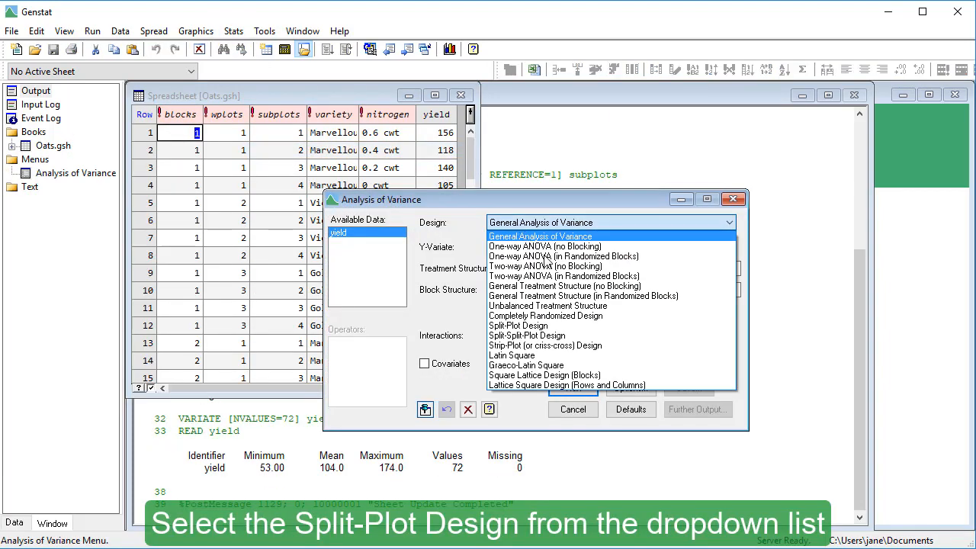
click(518, 325)
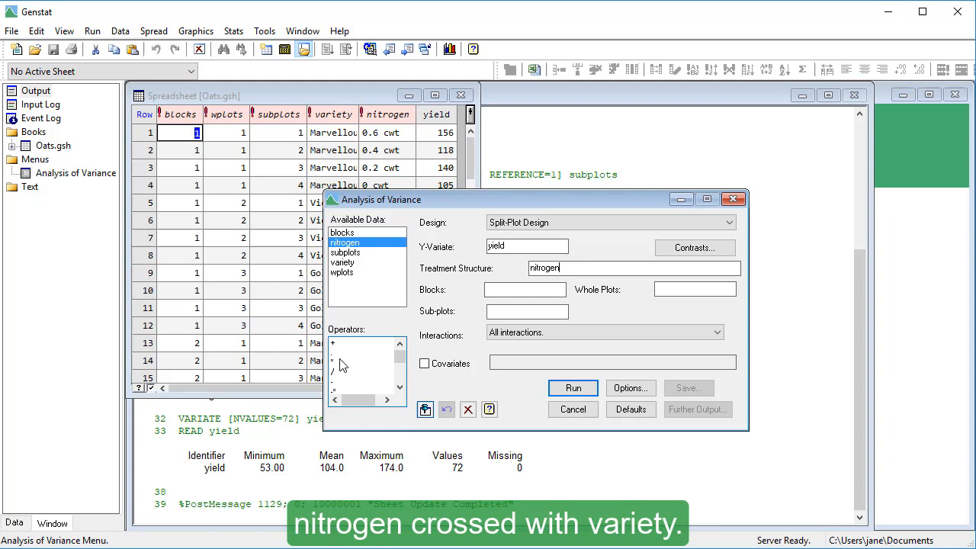
click(343, 262)
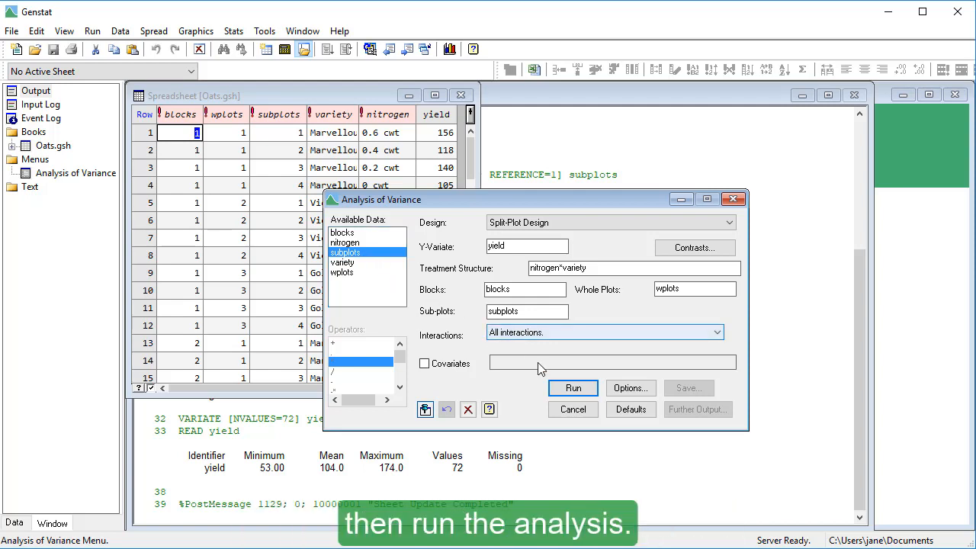
click(572, 388)
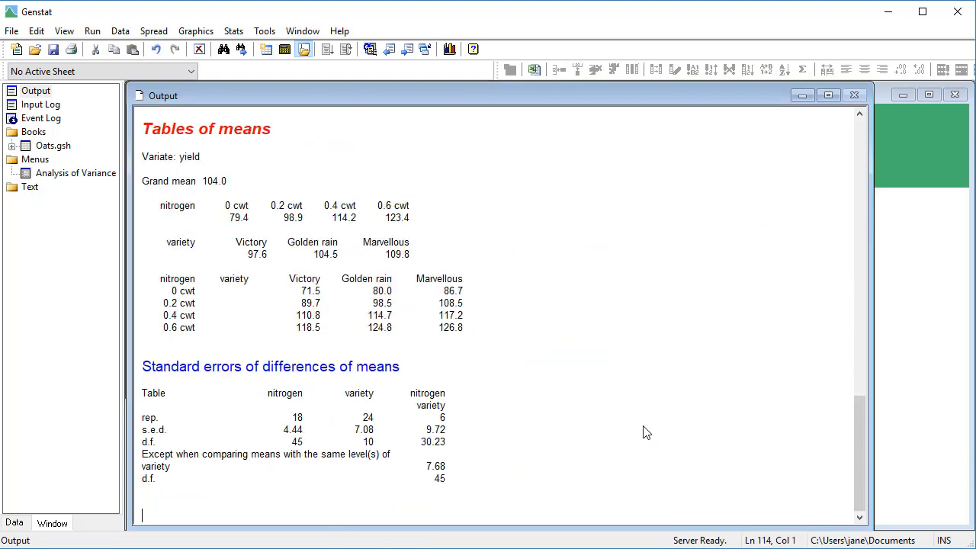
scroll(up, 3)
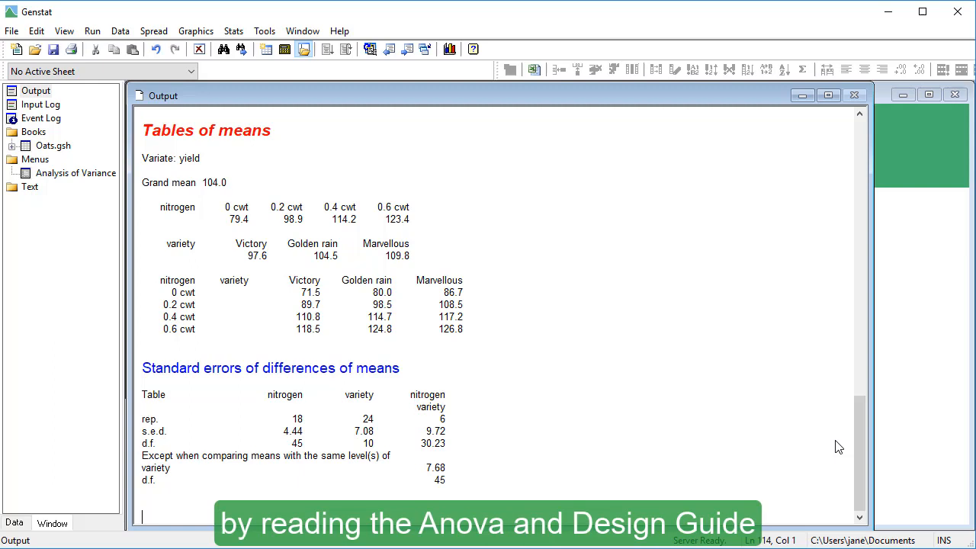
Open the Help menu to show the Genstat Guides entry
click(339, 31)
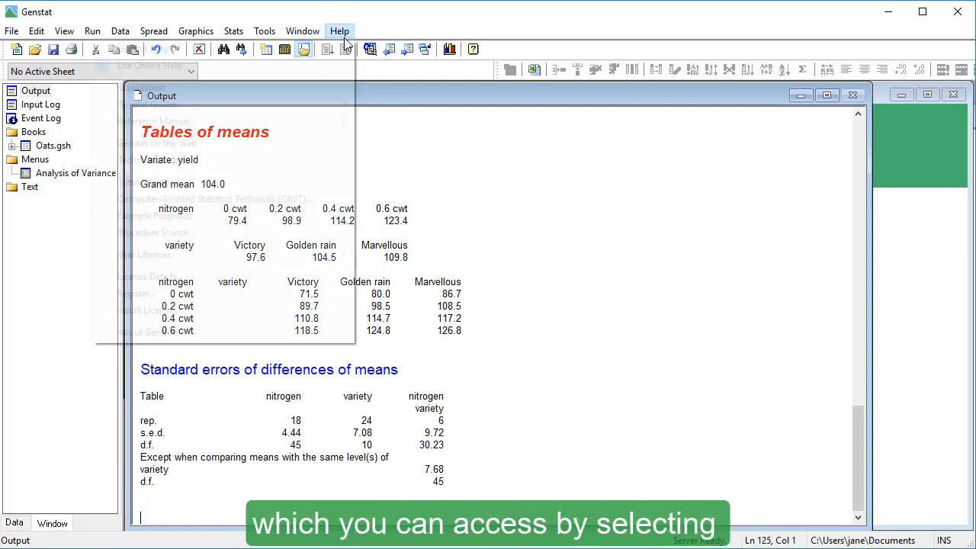
click(339, 31)
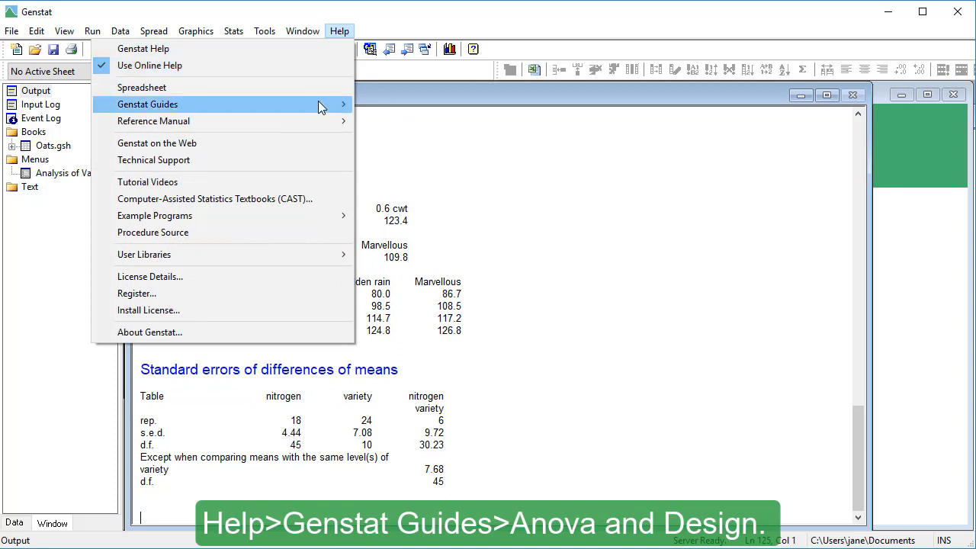